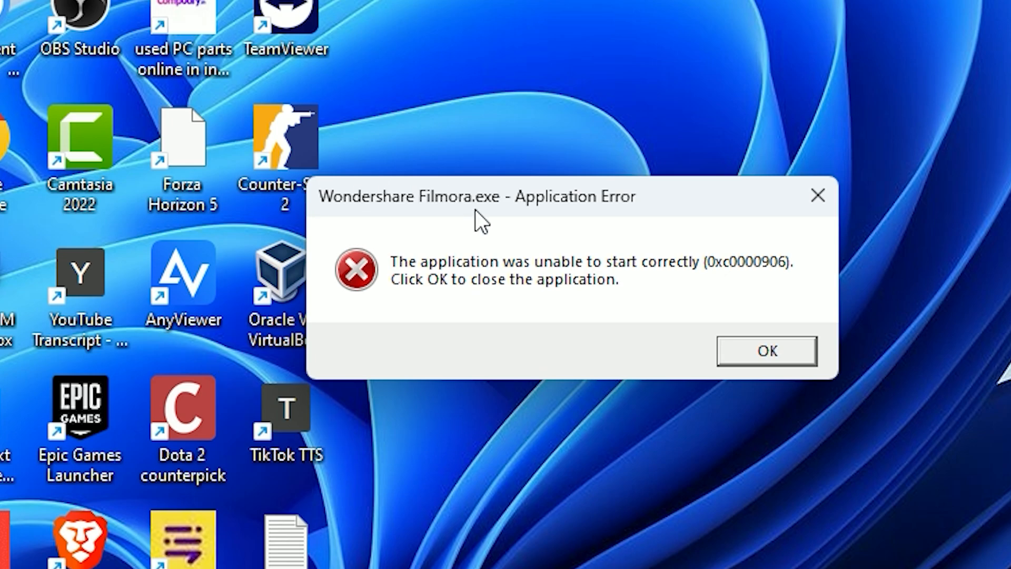
mouse_move(542, 282)
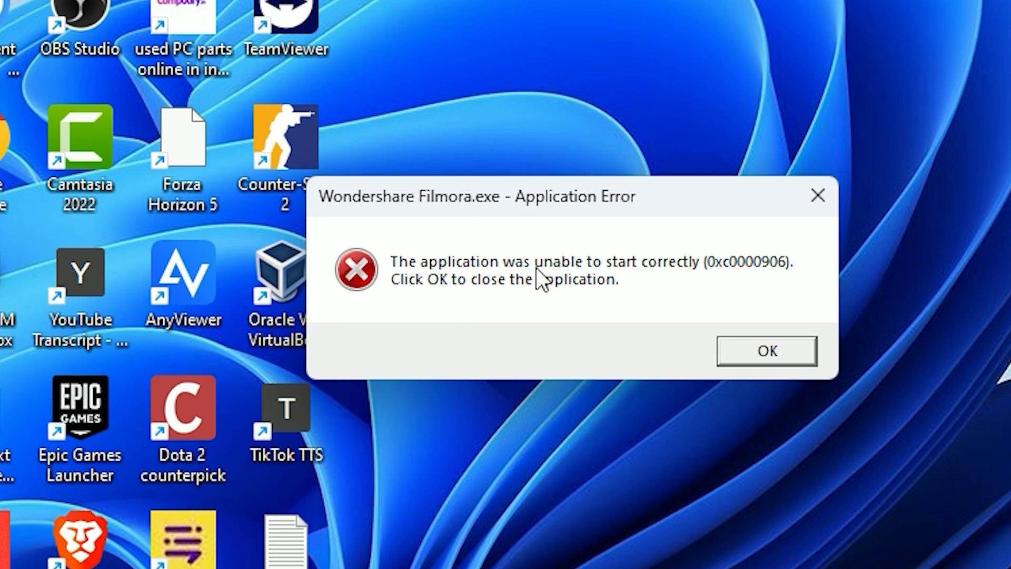
mouse_move(541, 284)
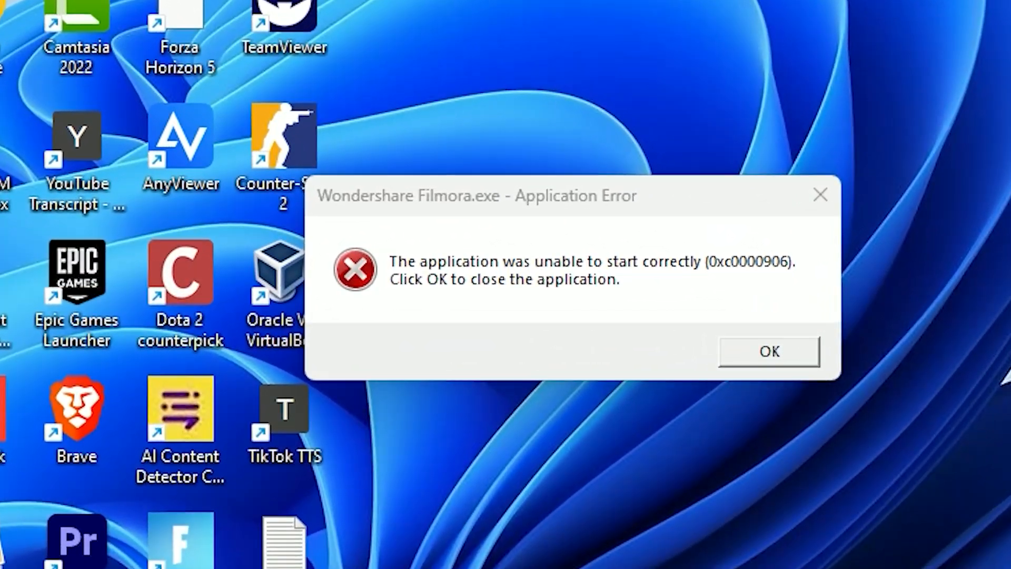
Dismiss the Filmora startup error and the missing FCommonView.dll error.
left_click(767, 351)
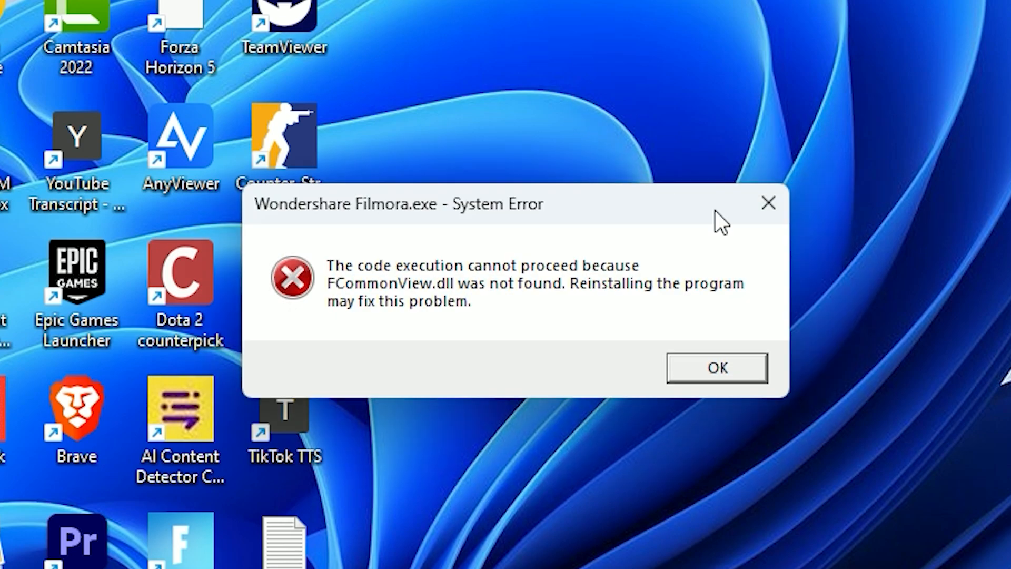
mouse_move(603, 205)
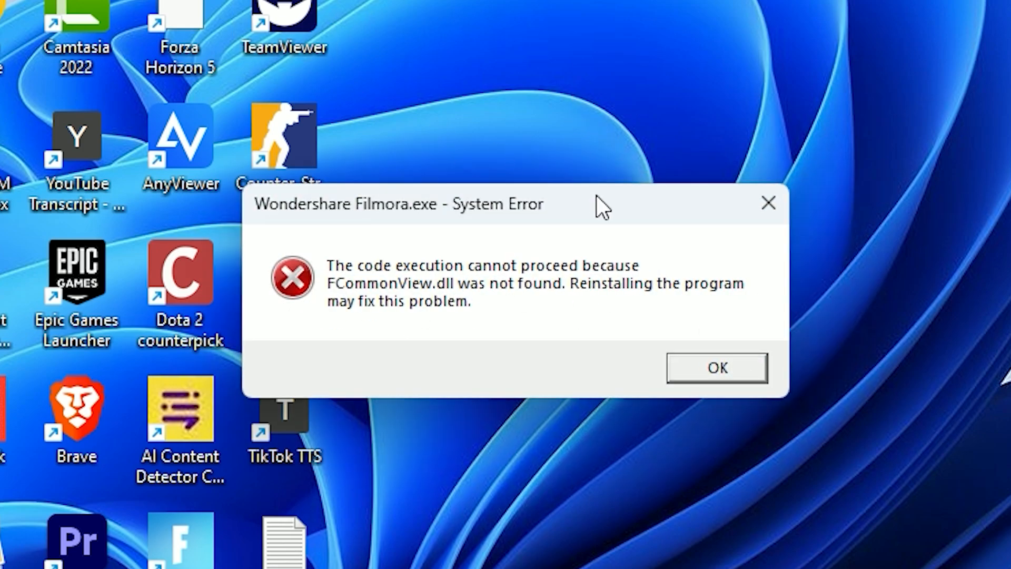
mouse_move(718, 374)
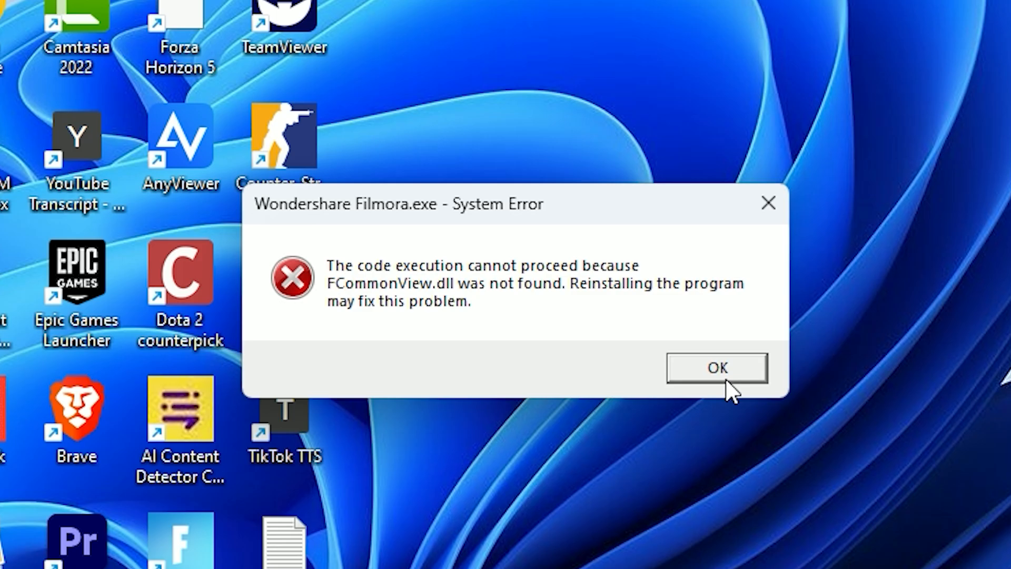
left_click(716, 367)
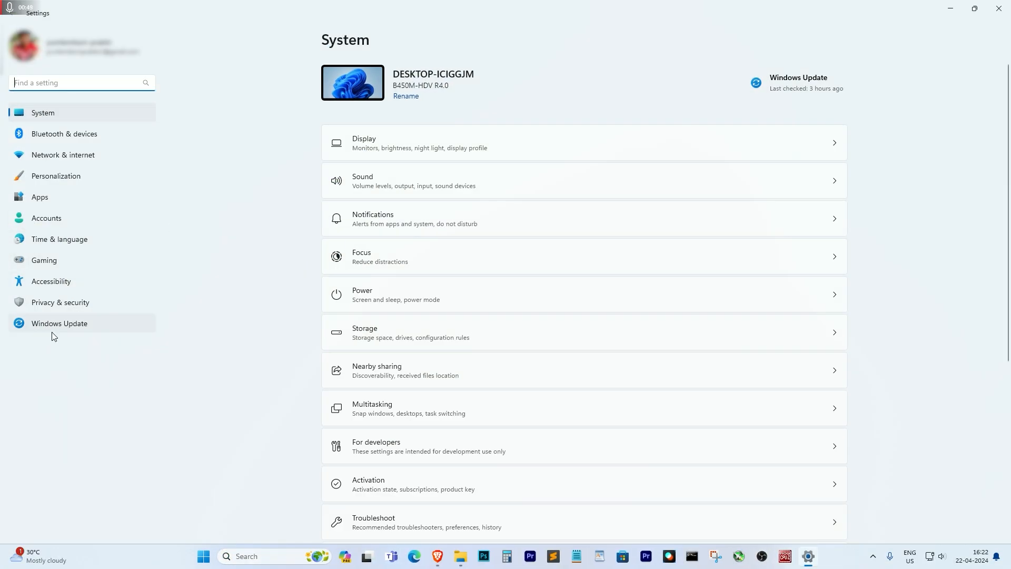
Navigate Privacy & security to Windows Security's Virus & threat protection history.
left_click(60, 302)
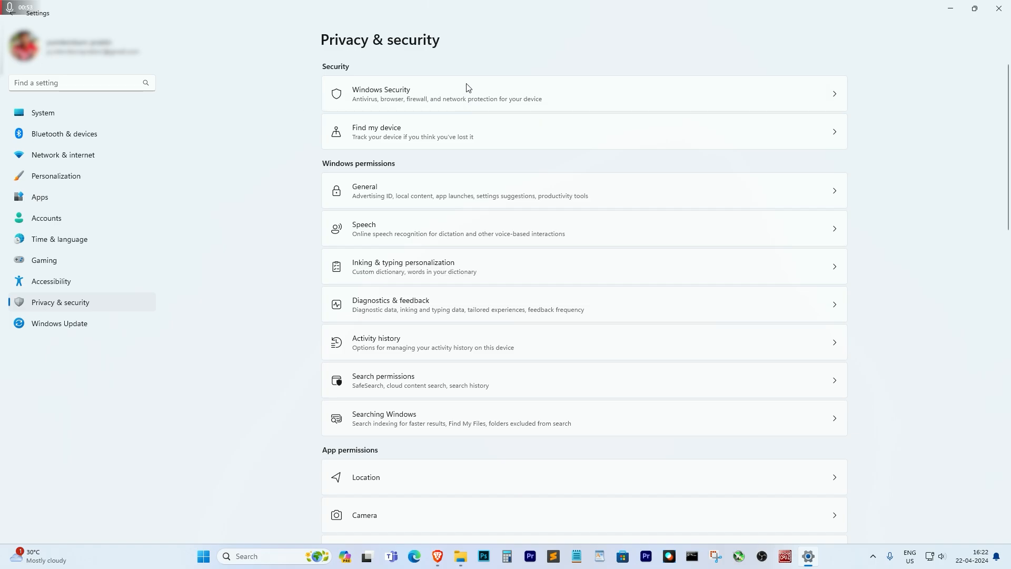
left_click(380, 94)
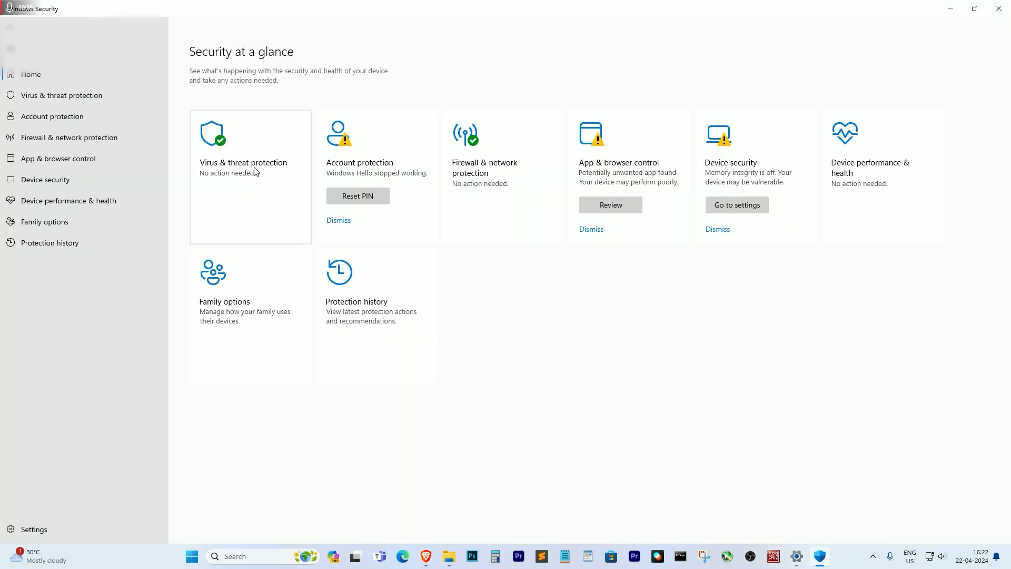
left_click(63, 95)
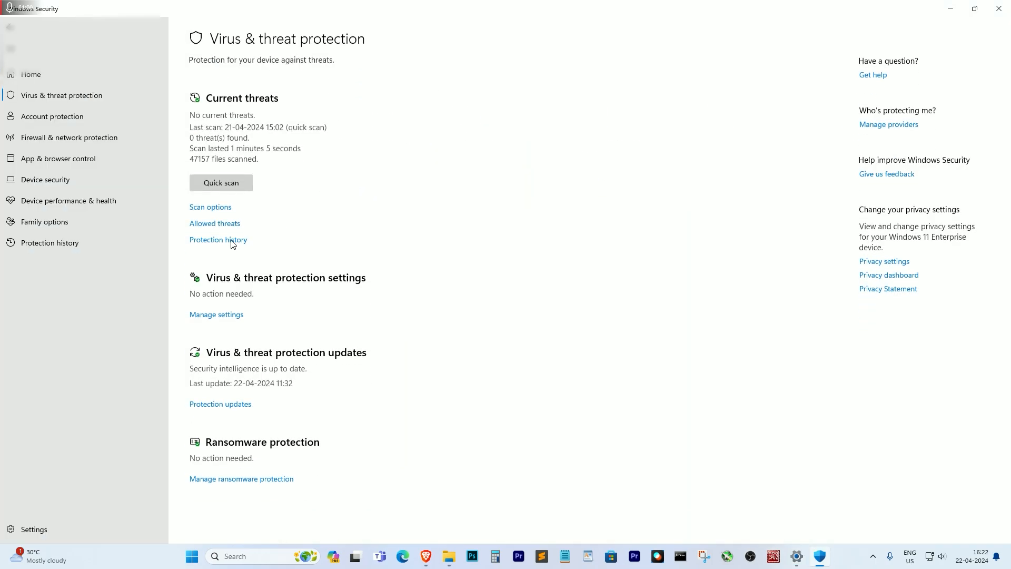
left_click(218, 240)
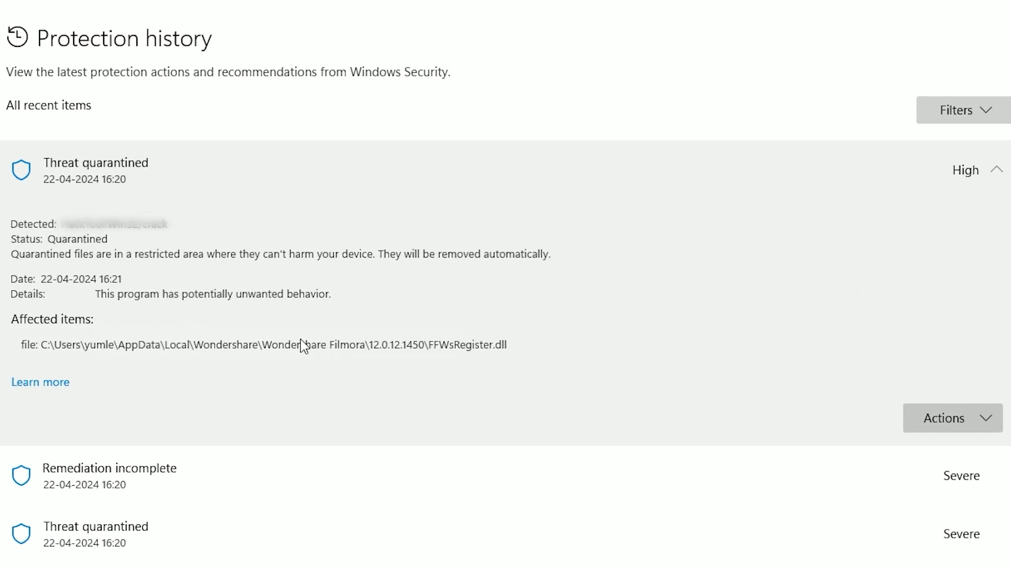
Restore the quarantined FFWsRegister.dll and FCommonView.dll files from protection history.
left_click(952, 417)
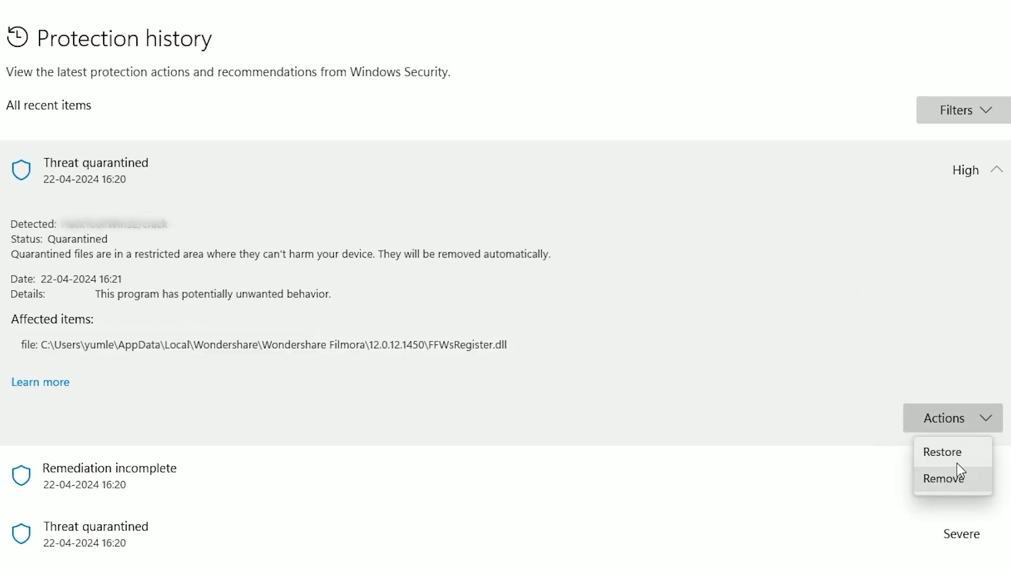
left_click(942, 452)
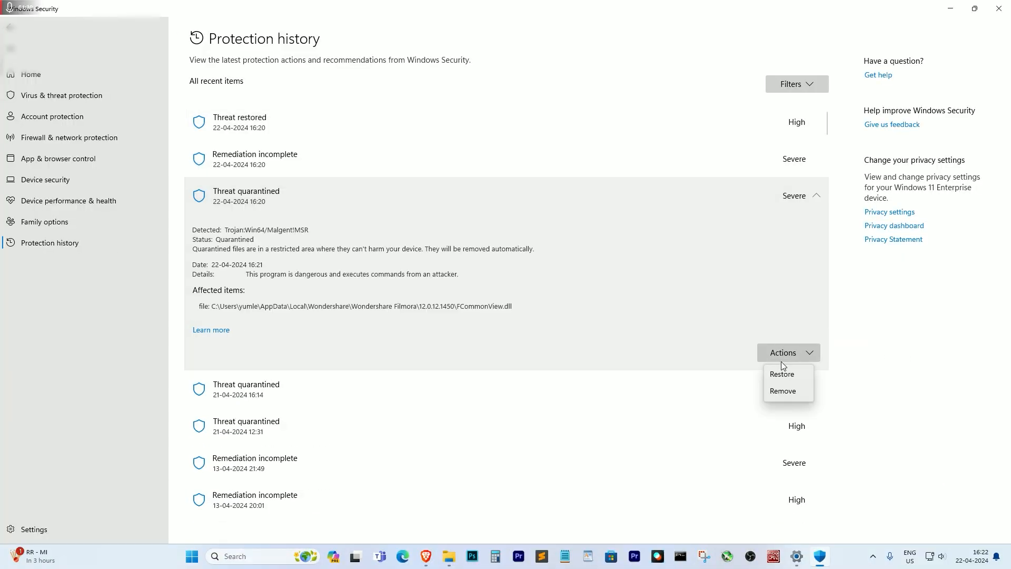
left_click(782, 374)
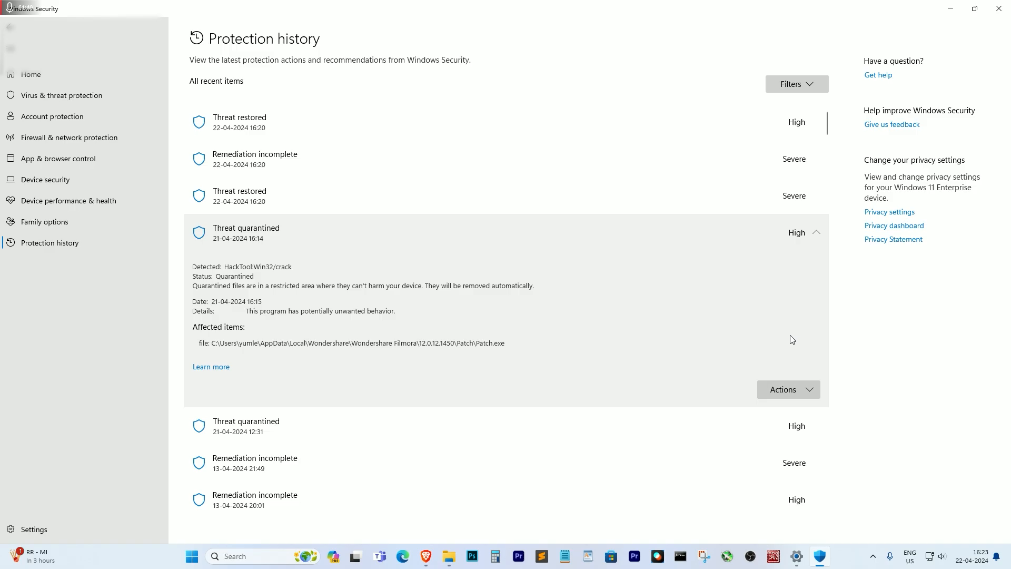
scroll("down", 3)
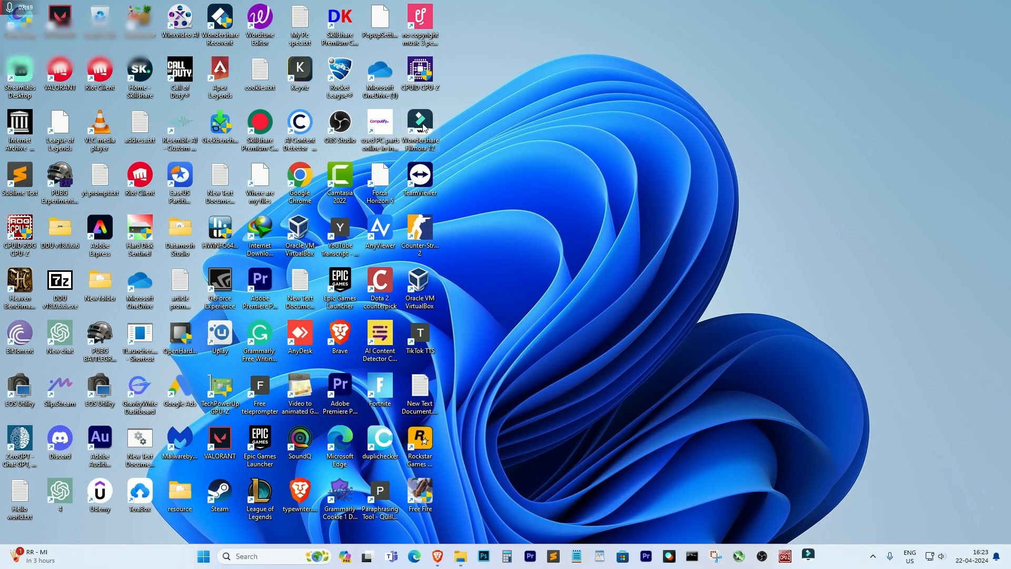
Launch Wondershare Filmora from its desktop shortcut and view the aspect ratio options.
double_click(420, 129)
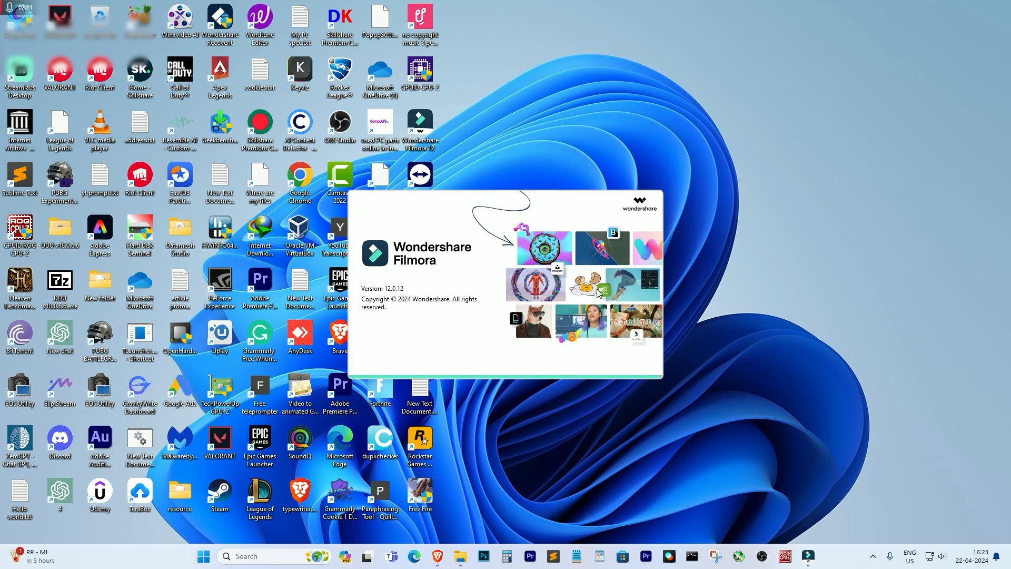
mouse_move(605, 322)
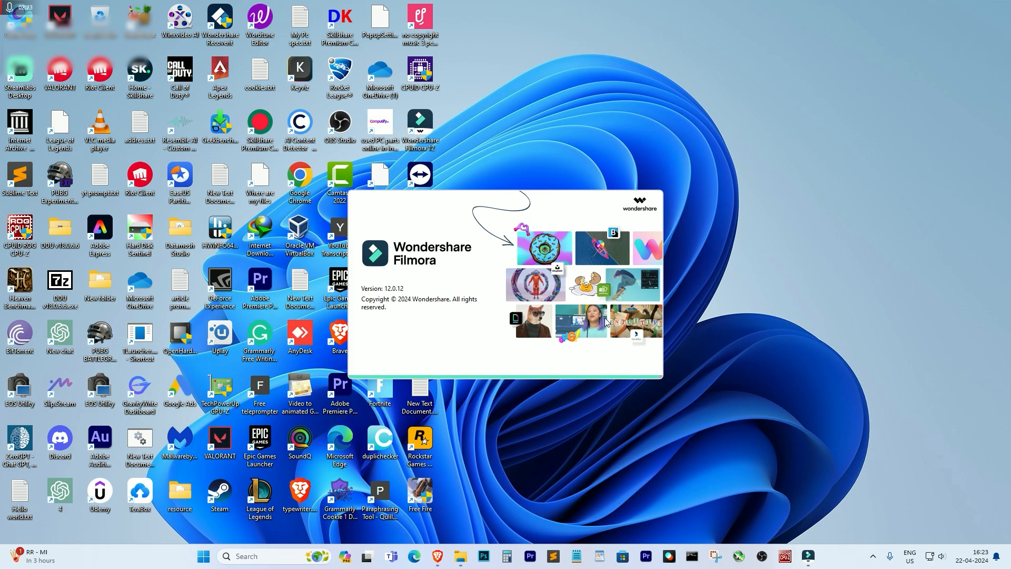
mouse_move(601, 327)
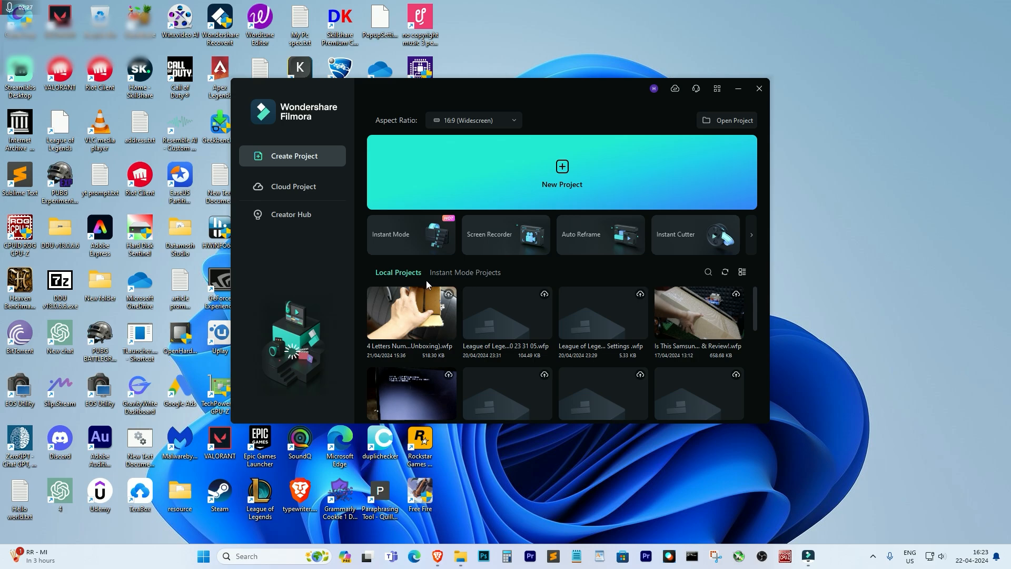
left_click(474, 120)
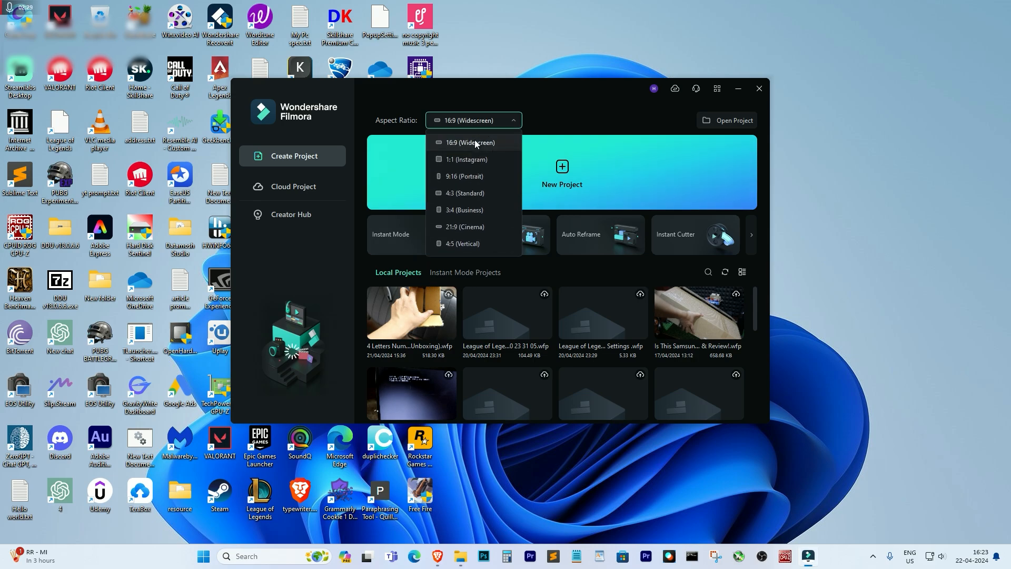